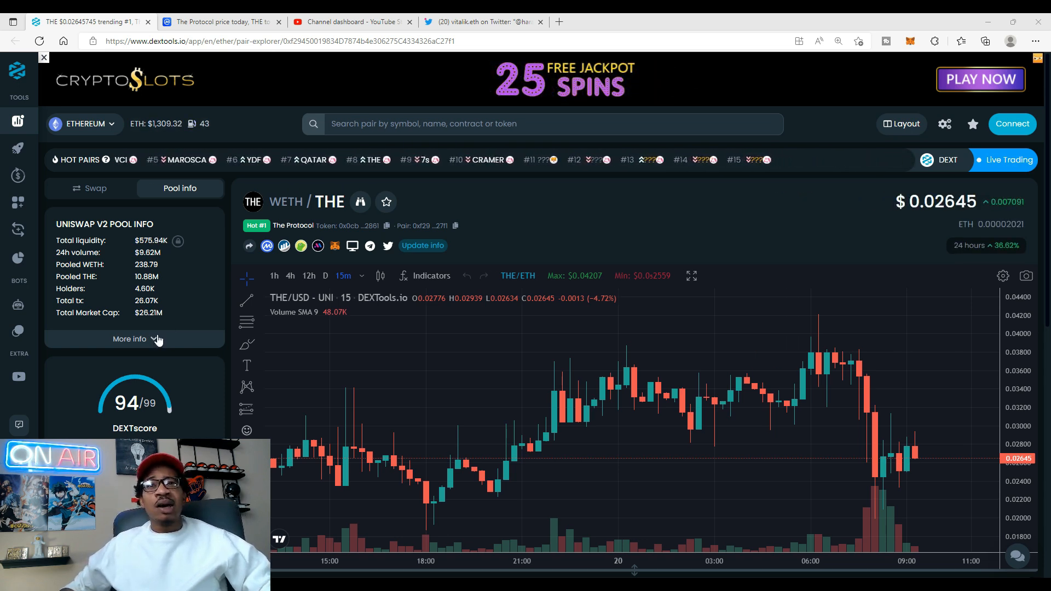
Step: Expand the Uniswap V2 pool info to reveal total supply, creation date and percent pooled
{"action": "left_click", "coordinate": [129, 339]}
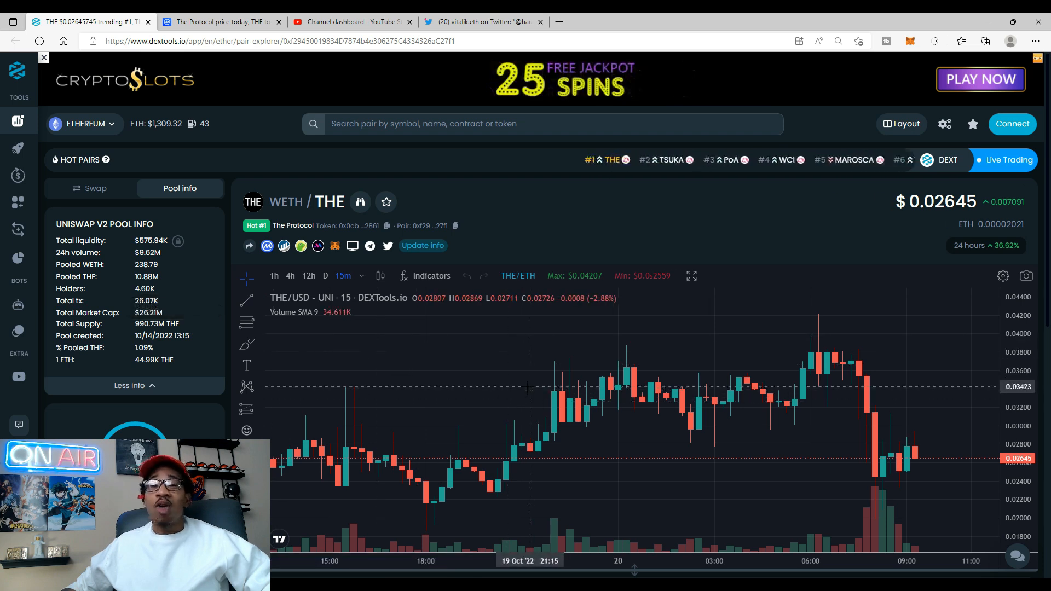
{"action": "mouse_move", "coordinate": [572, 374]}
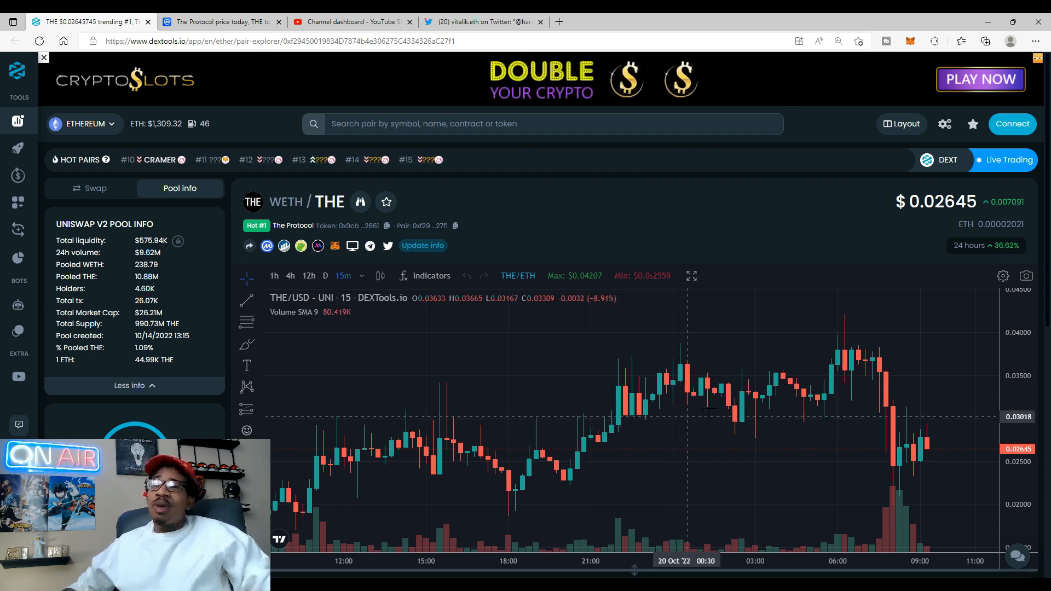
{"action": "mouse_move", "coordinate": [846, 391]}
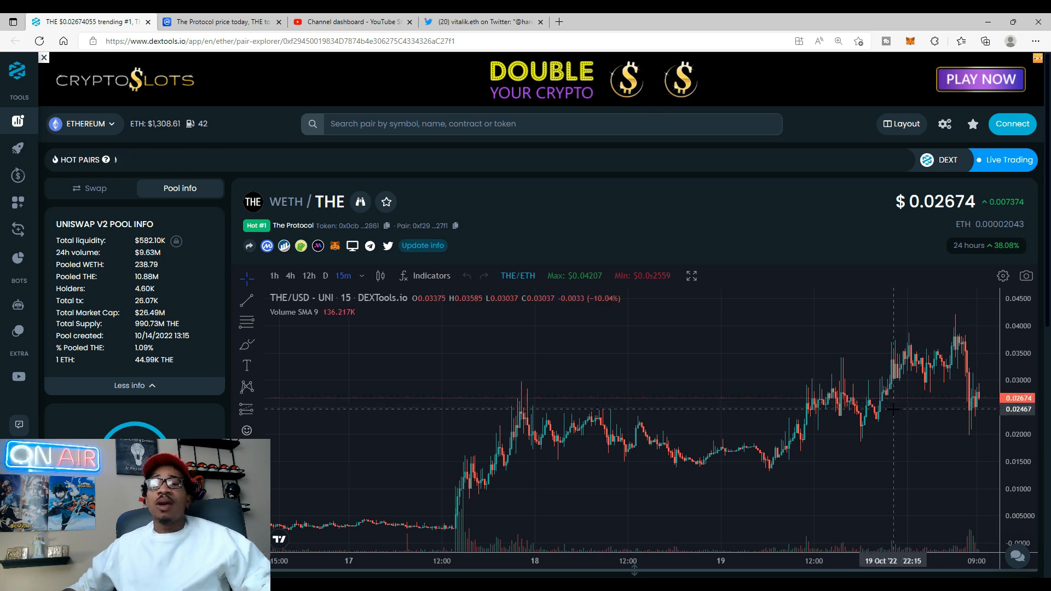
{"action": "mouse_move", "coordinate": [881, 403]}
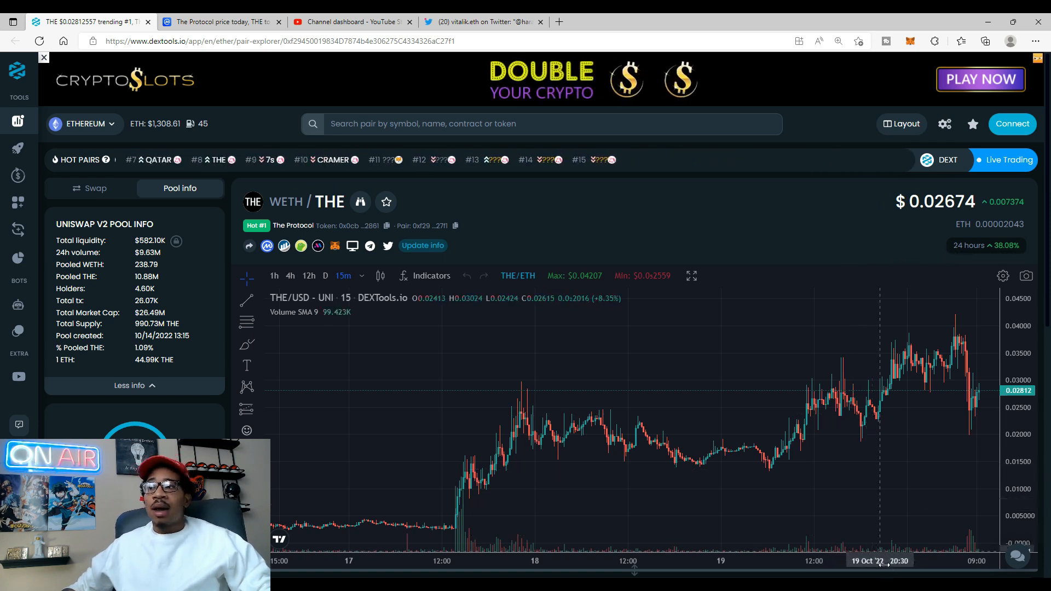
{"action": "scroll", "scroll_direction": "down", "scroll_amount": 3}
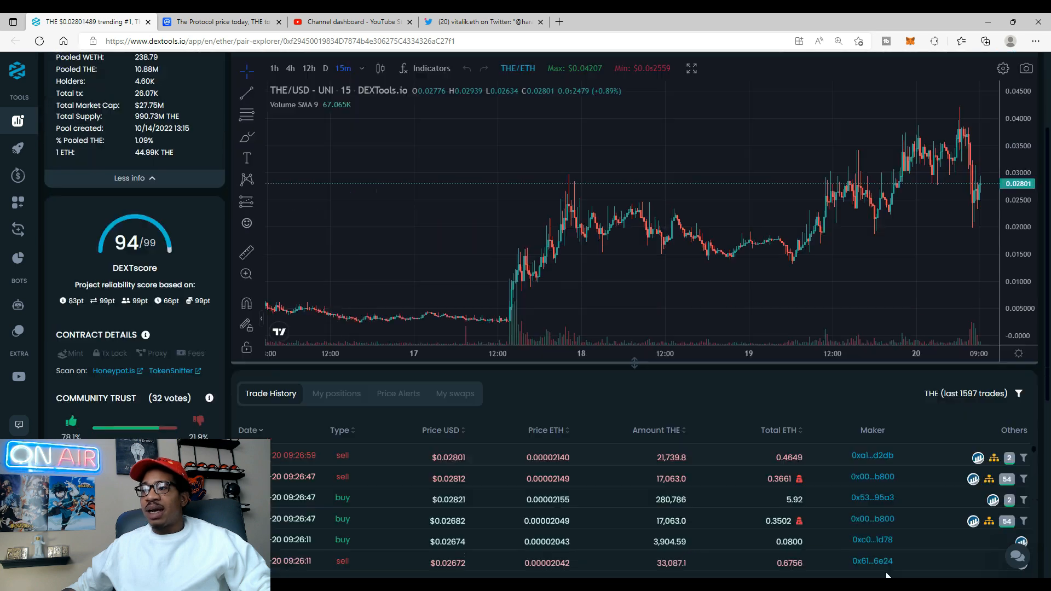
{"action": "scroll", "scroll_direction": "down", "scroll_amount": 3}
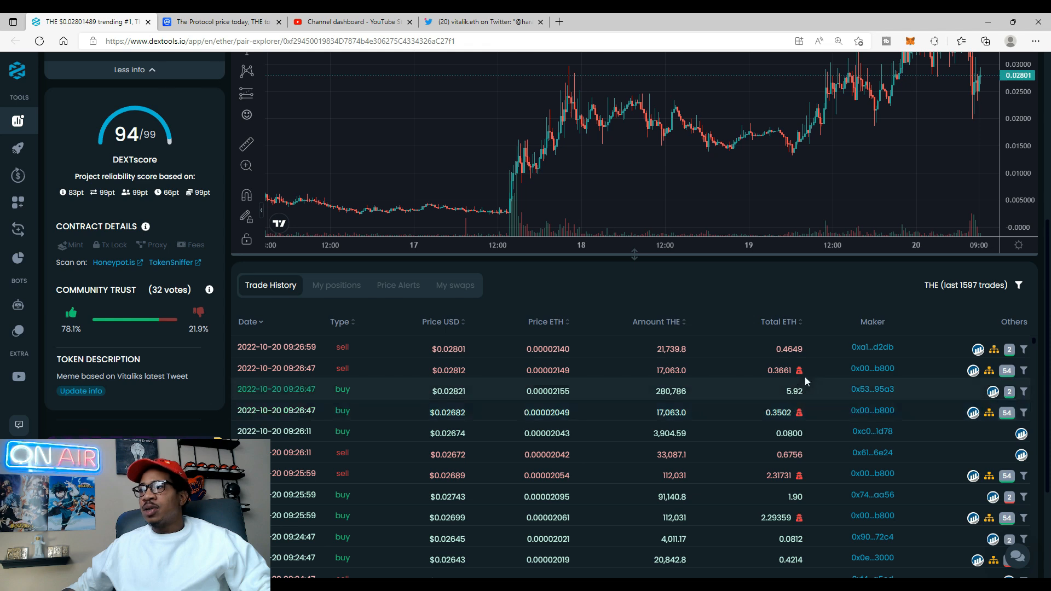
{"action": "mouse_move", "coordinate": [869, 411]}
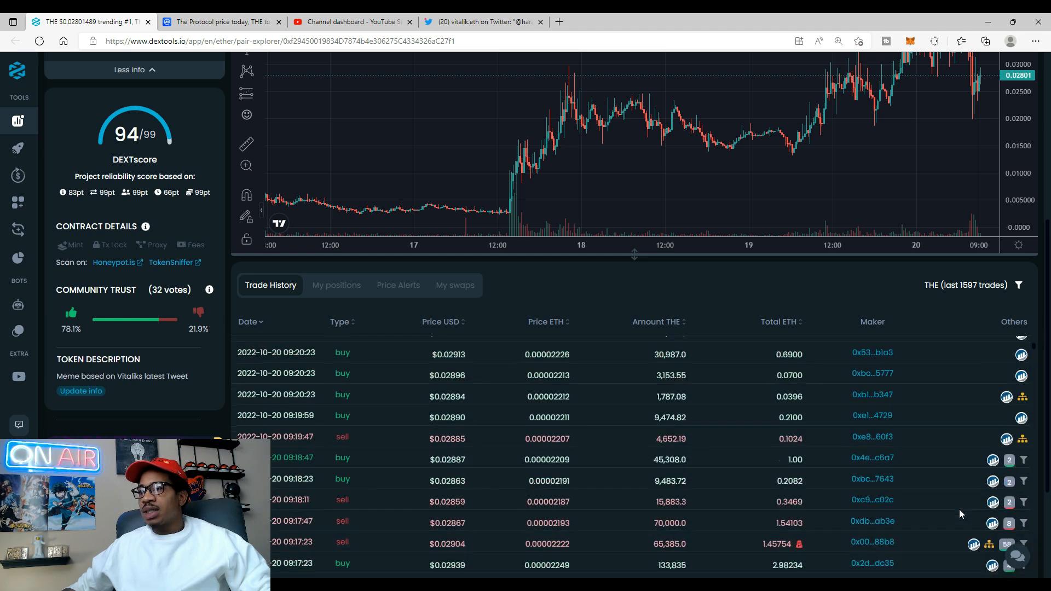
{"action": "scroll", "scroll_direction": "down", "scroll_amount": 3}
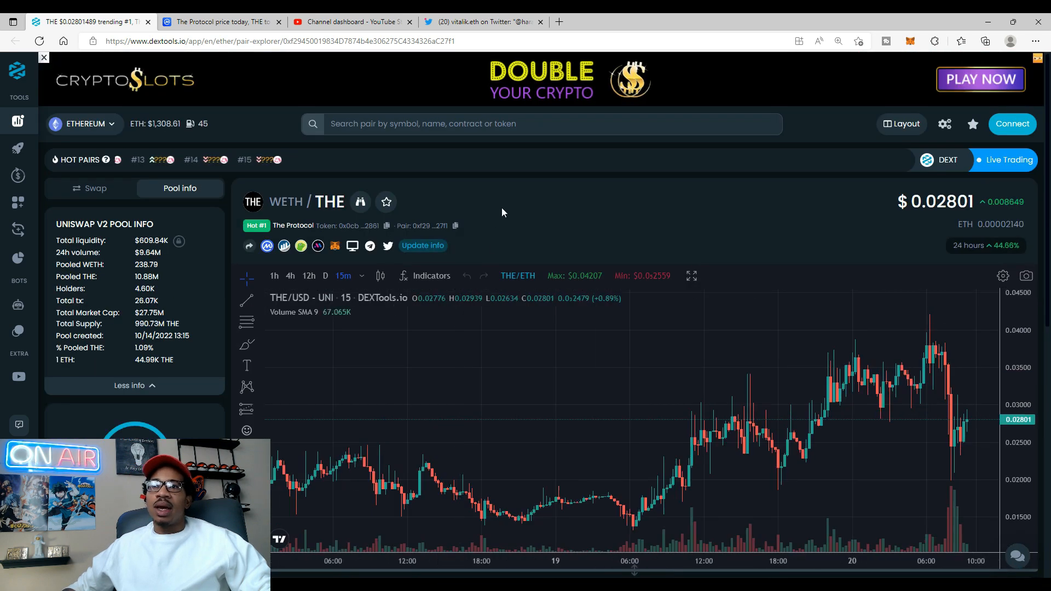
Step: View The Protocol's CoinMarketCap page showing $0.02695 price, 39.95% gain and $49.8M volume
{"action": "left_click", "coordinate": [216, 22]}
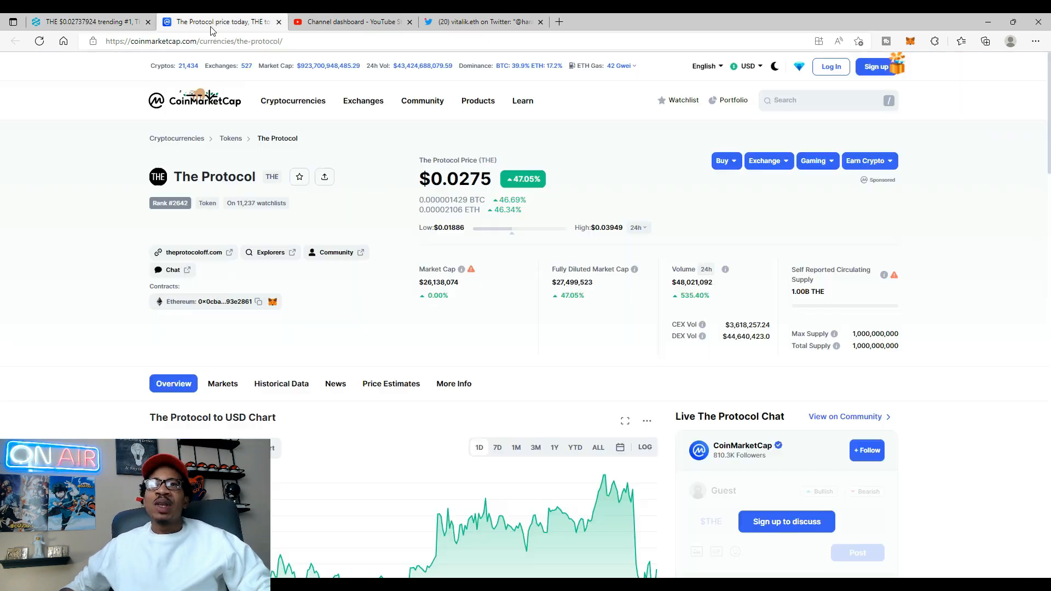
{"action": "left_click", "coordinate": [523, 100]}
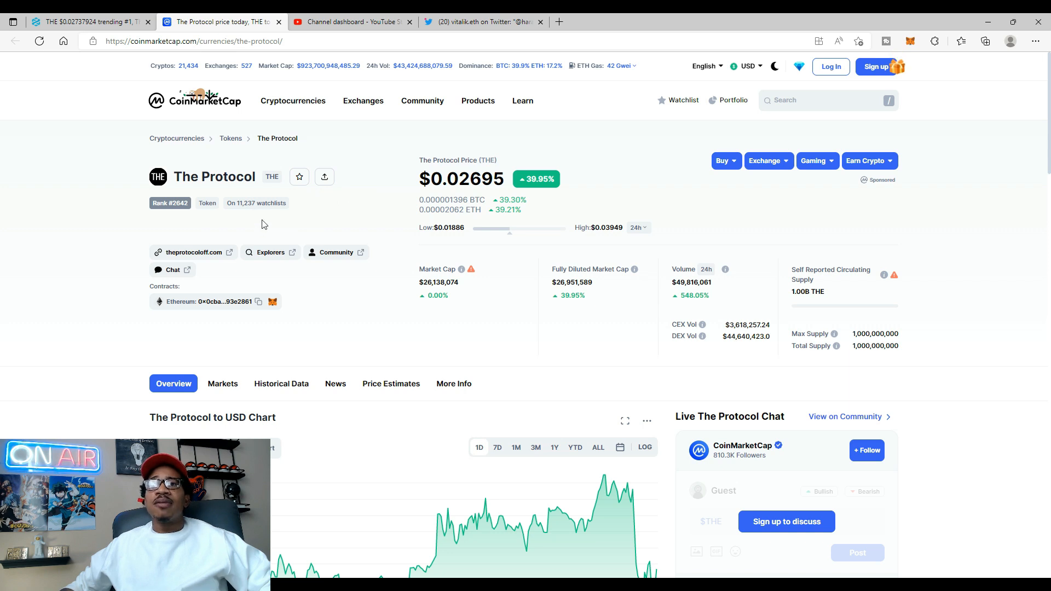
{"action": "mouse_move", "coordinate": [453, 195]}
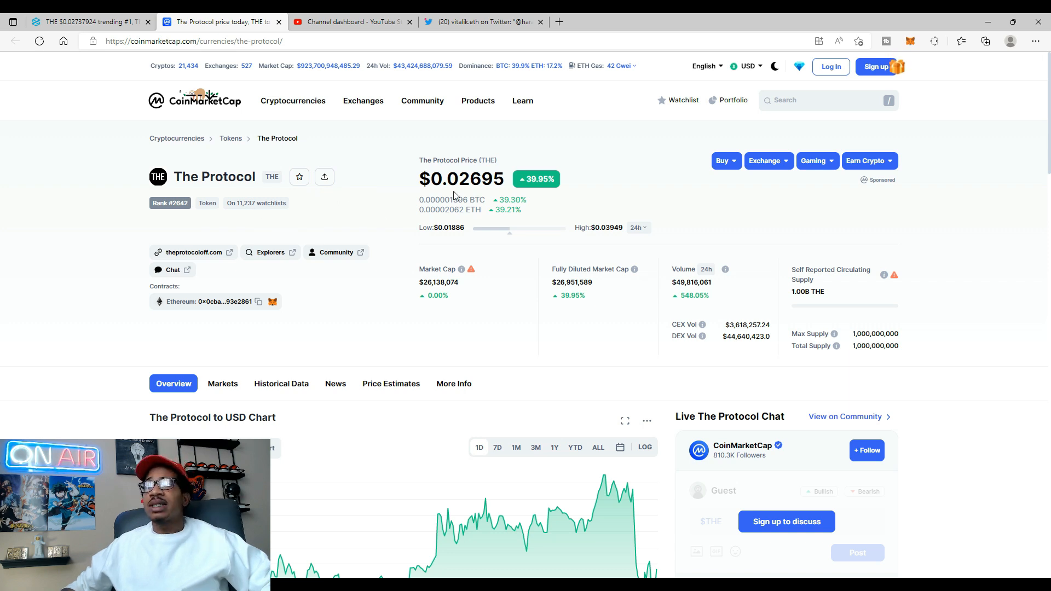
{"action": "mouse_move", "coordinate": [562, 195]}
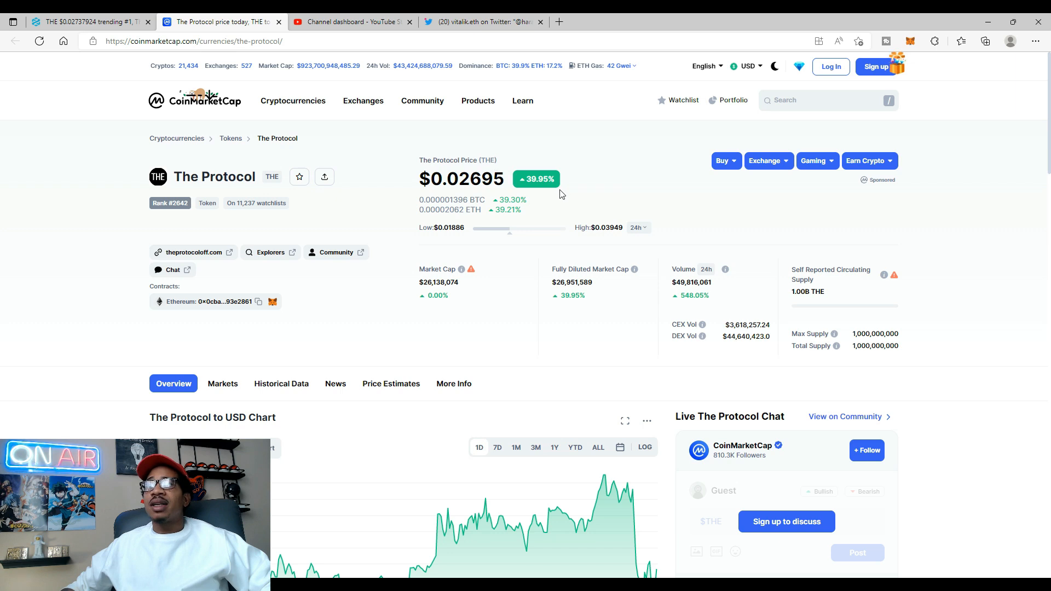
{"action": "mouse_move", "coordinate": [653, 298]}
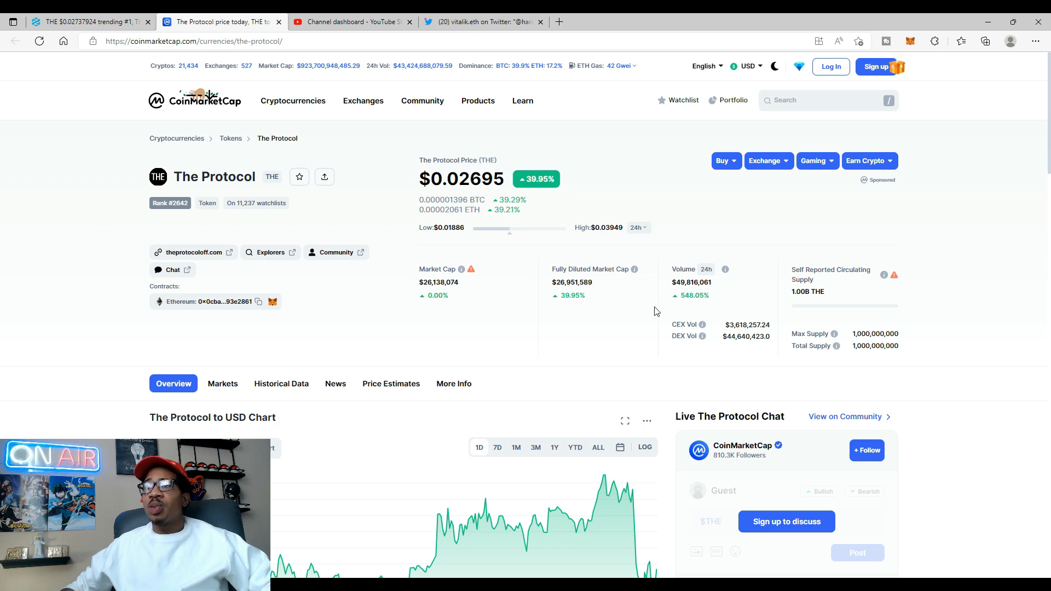
{"action": "mouse_move", "coordinate": [635, 311]}
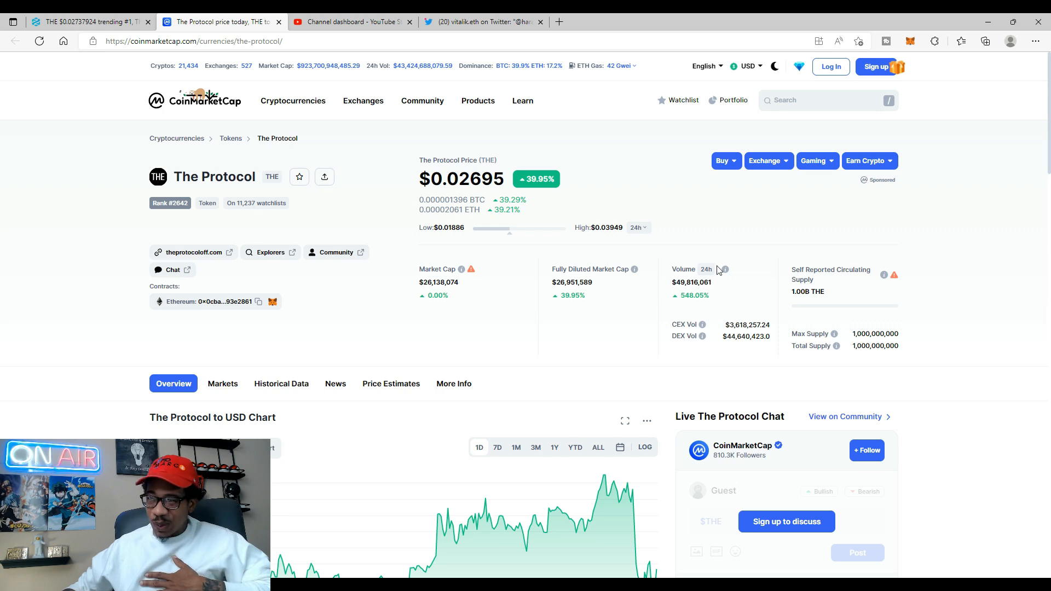
{"action": "scroll", "scroll_direction": "down", "scroll_amount": 3}
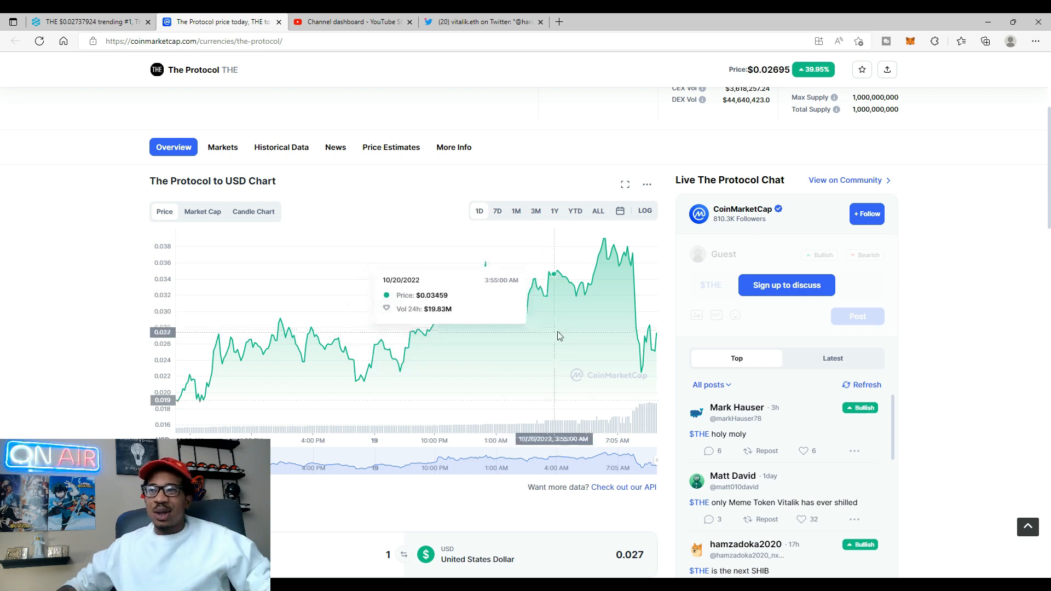
{"action": "mouse_move", "coordinate": [602, 295]}
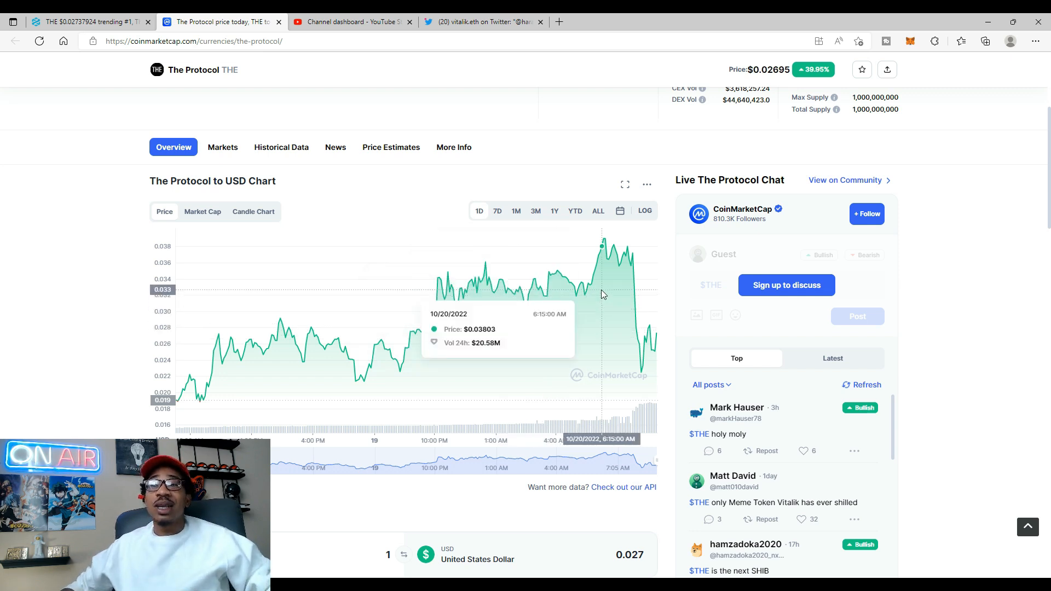
{"action": "mouse_move", "coordinate": [603, 295]}
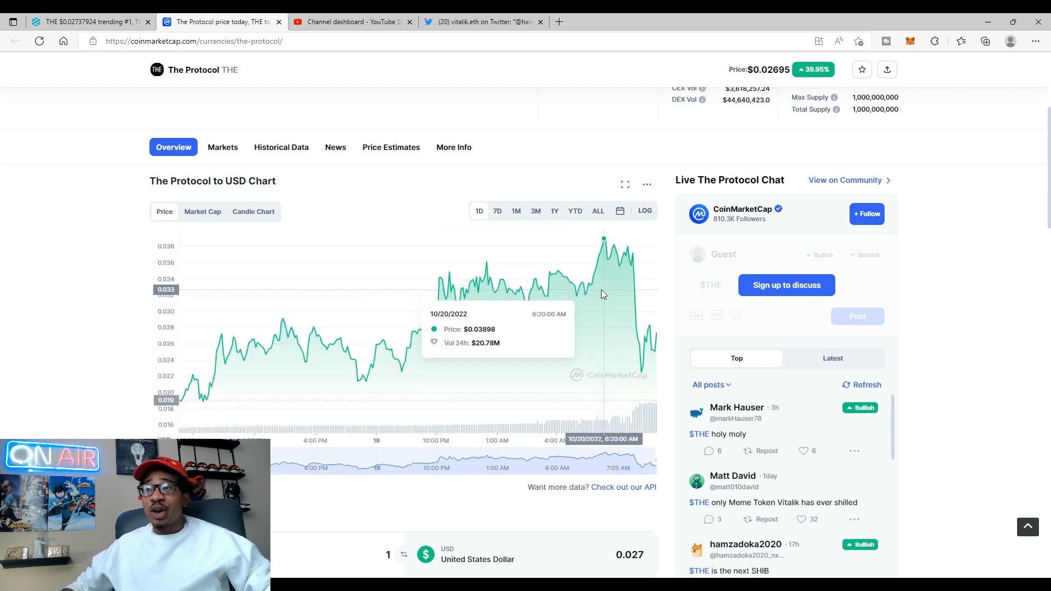
Step: Scroll past THE's Price Live Data text to the Social Price Estimates section
{"action": "scroll", "scroll_direction": "down", "scroll_amount": 3}
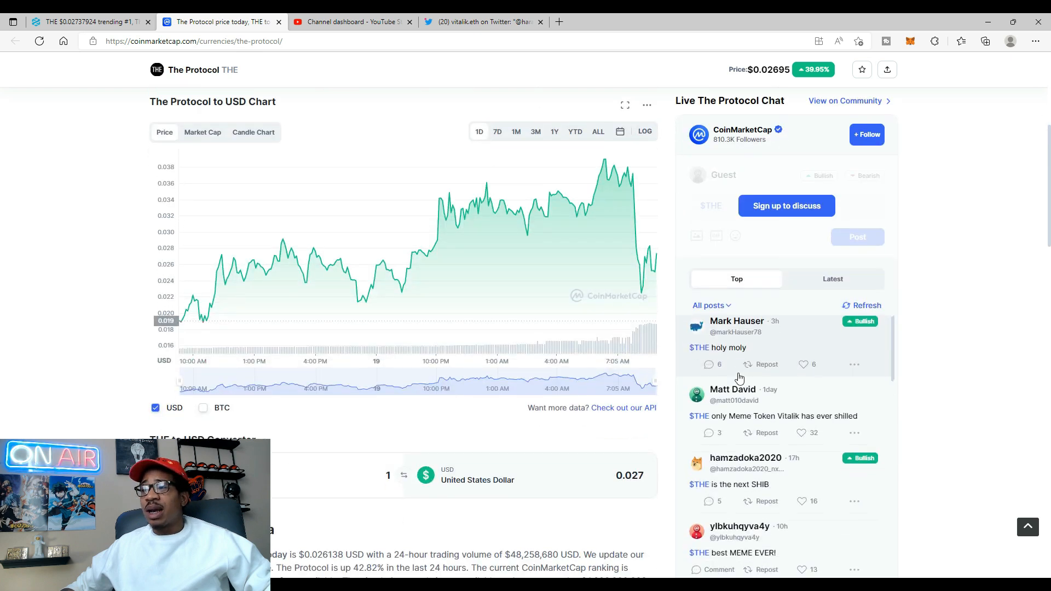
{"action": "scroll", "scroll_direction": "down", "scroll_amount": 3}
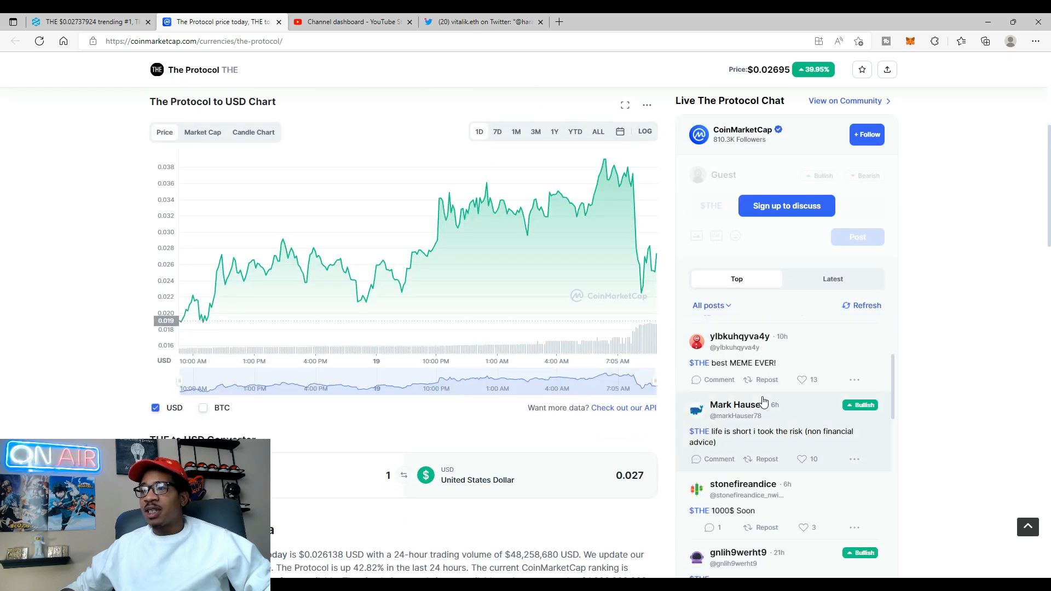
{"action": "scroll", "scroll_direction": "down", "scroll_amount": 3}
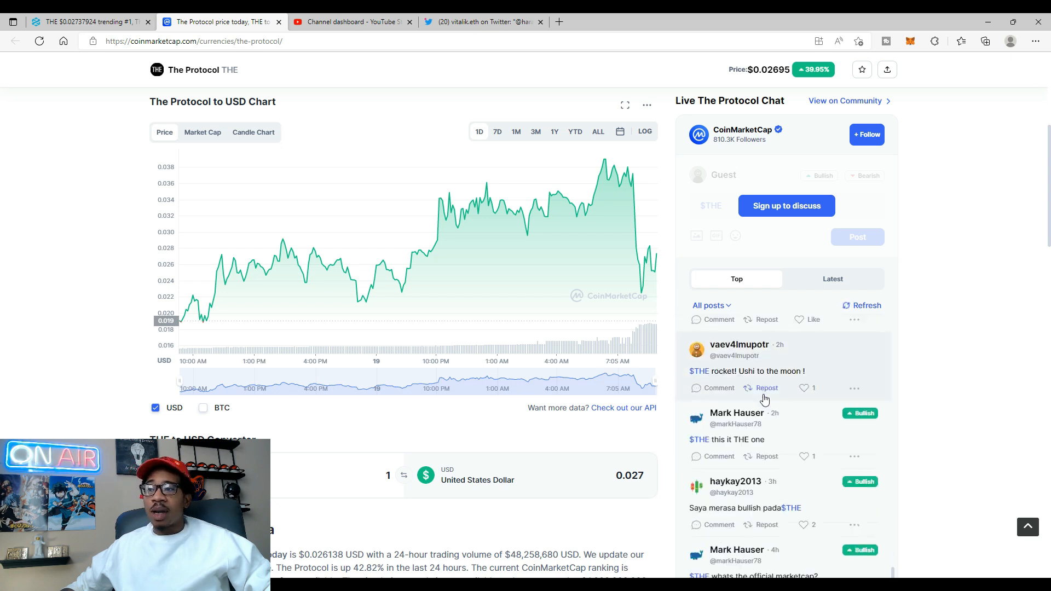
{"action": "scroll", "scroll_direction": "down", "scroll_amount": 3}
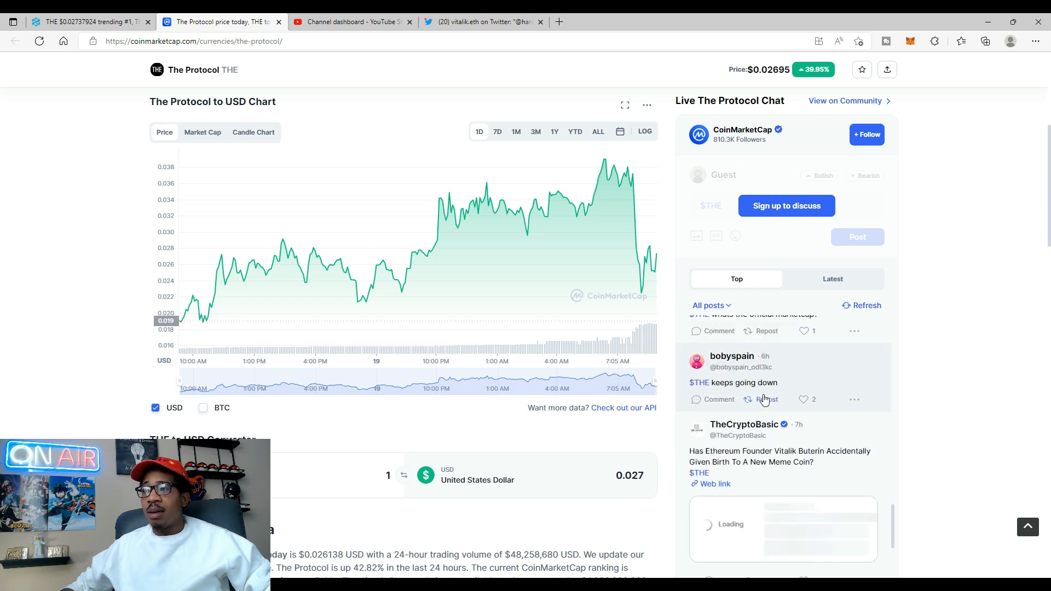
{"action": "scroll", "scroll_direction": "down", "scroll_amount": 3}
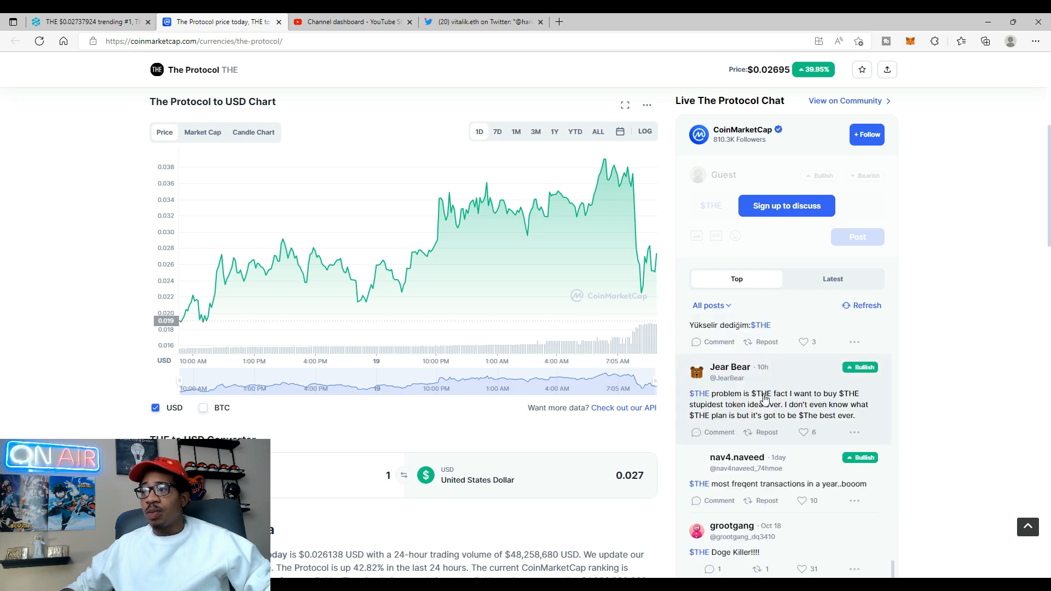
{"action": "scroll", "scroll_direction": "down", "scroll_amount": 3}
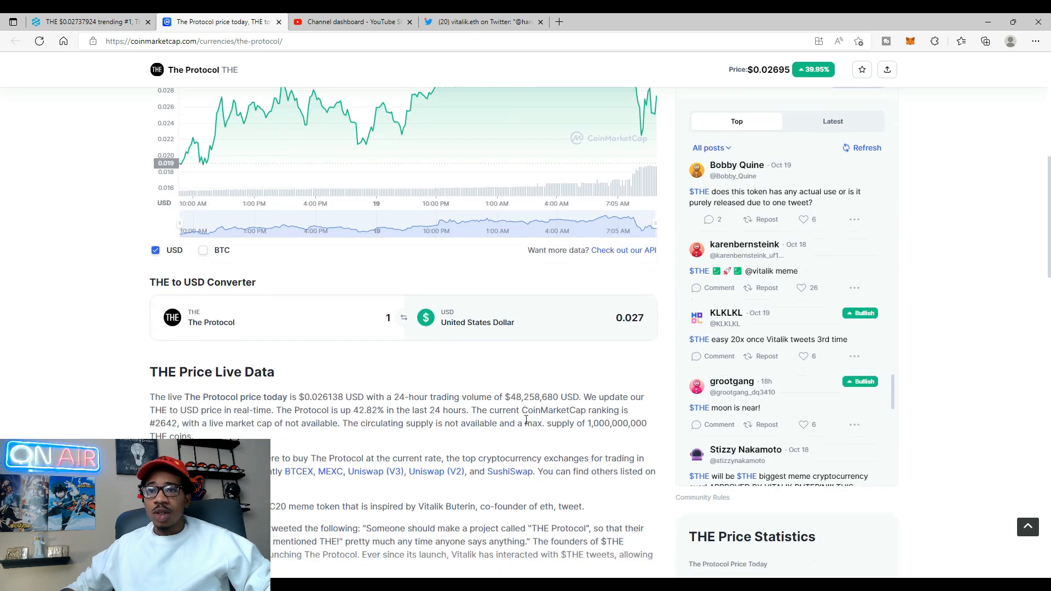
{"action": "scroll", "scroll_direction": "down", "scroll_amount": 3}
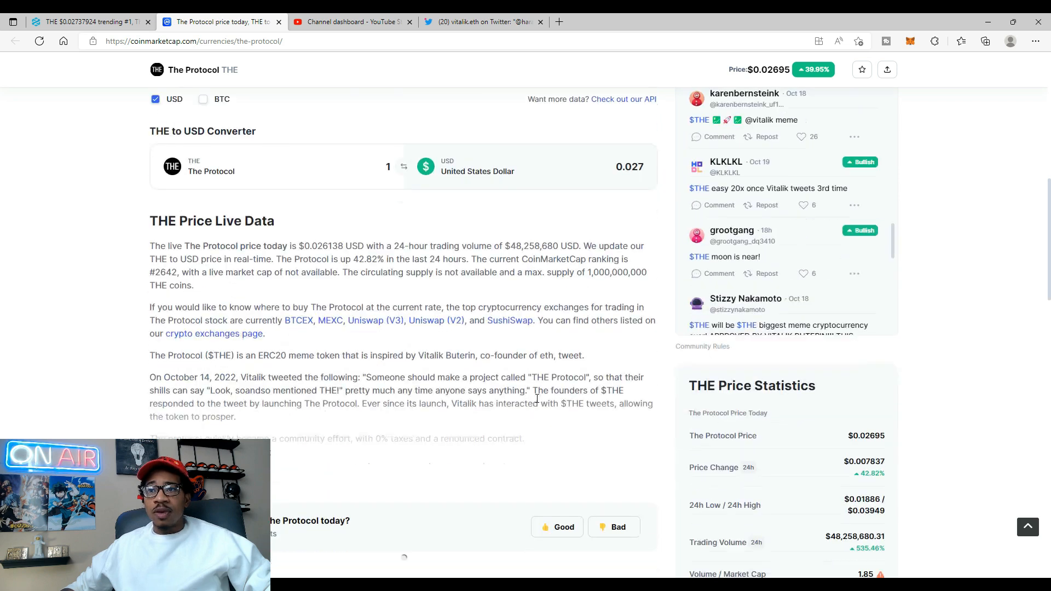
{"action": "scroll", "scroll_direction": "down", "scroll_amount": 3}
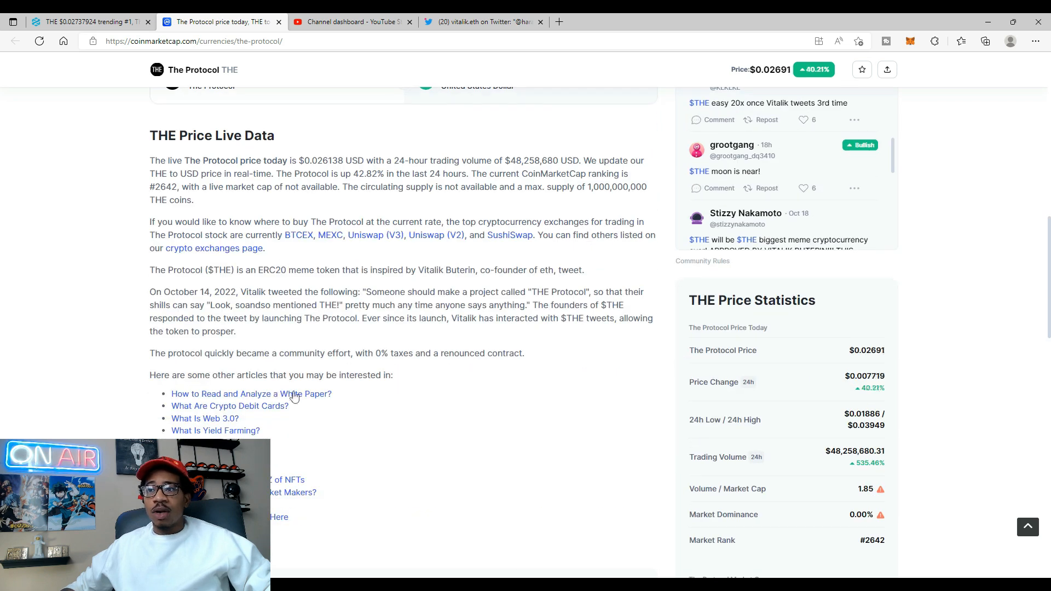
{"action": "scroll", "scroll_direction": "down", "scroll_amount": 3}
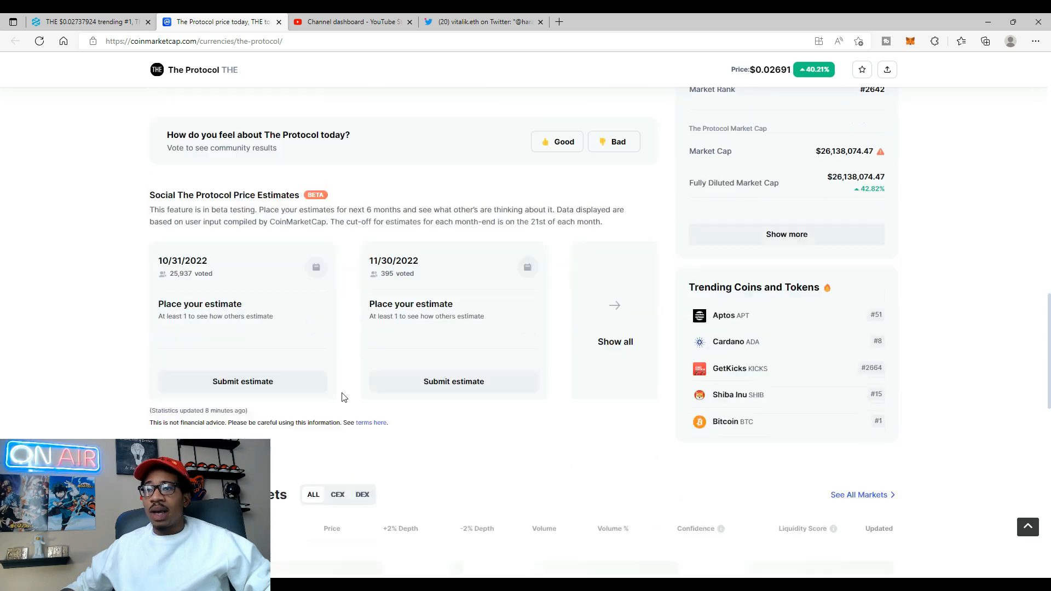
{"action": "scroll", "scroll_direction": "down", "scroll_amount": 3}
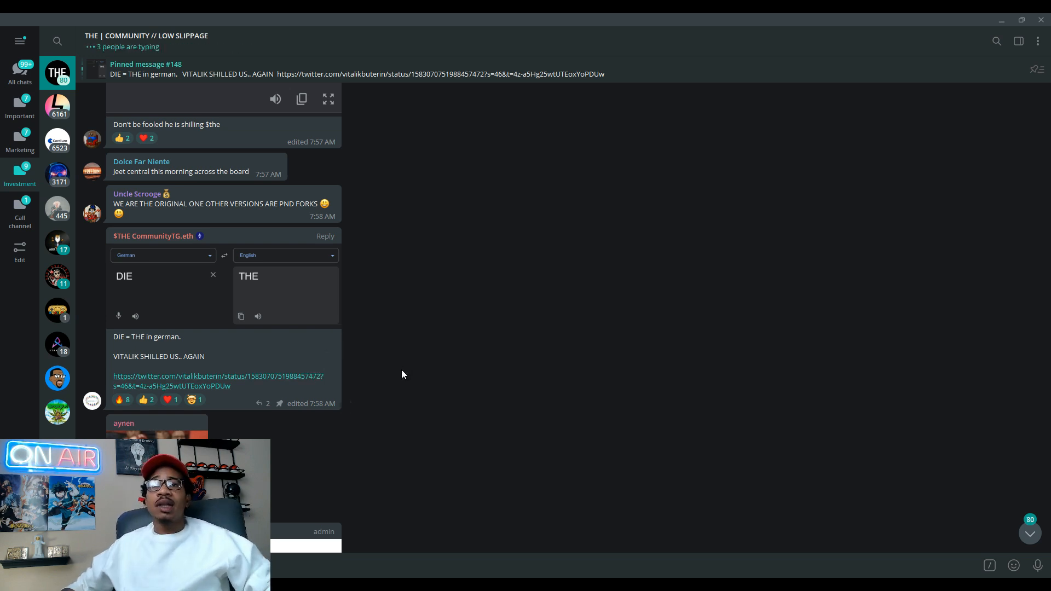
{"action": "mouse_move", "coordinate": [446, 317]}
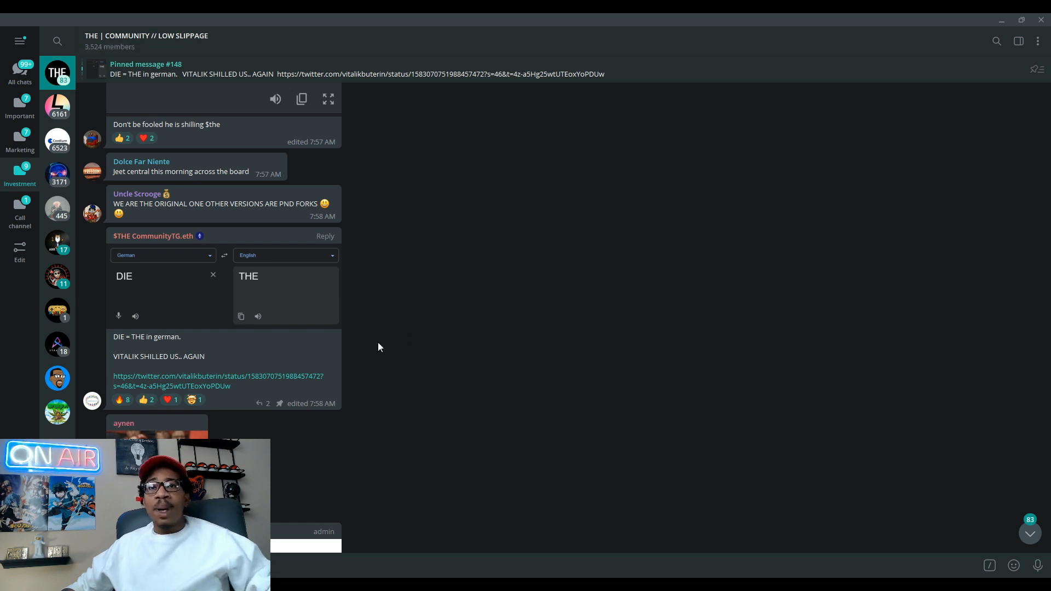
{"action": "mouse_move", "coordinate": [345, 357]}
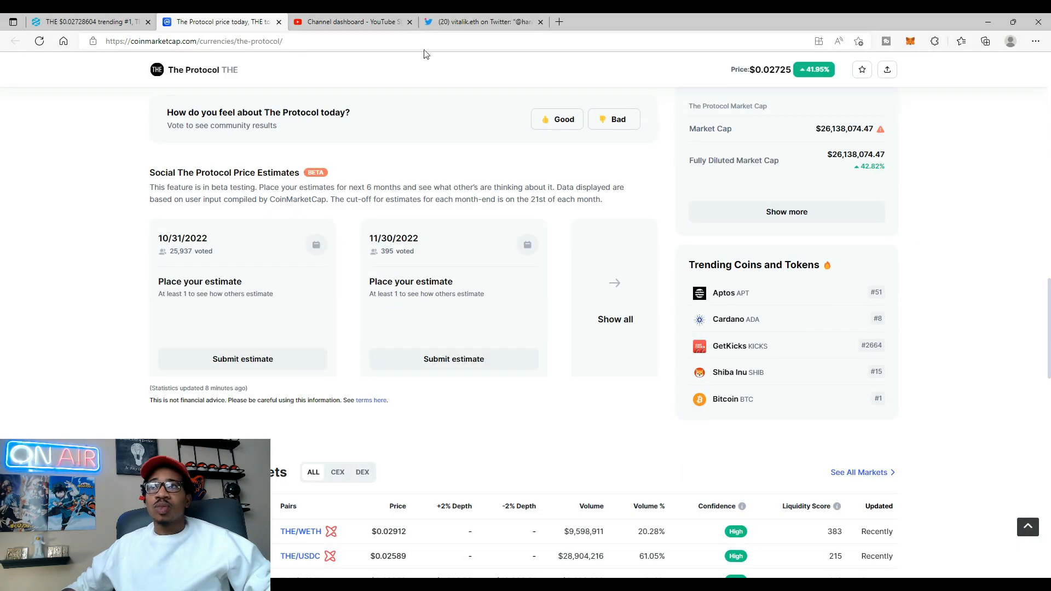
Step: Read through the replies in Vitalik's $DIE tweet thread, including his Chinese follow-up
{"action": "left_click", "coordinate": [482, 22]}
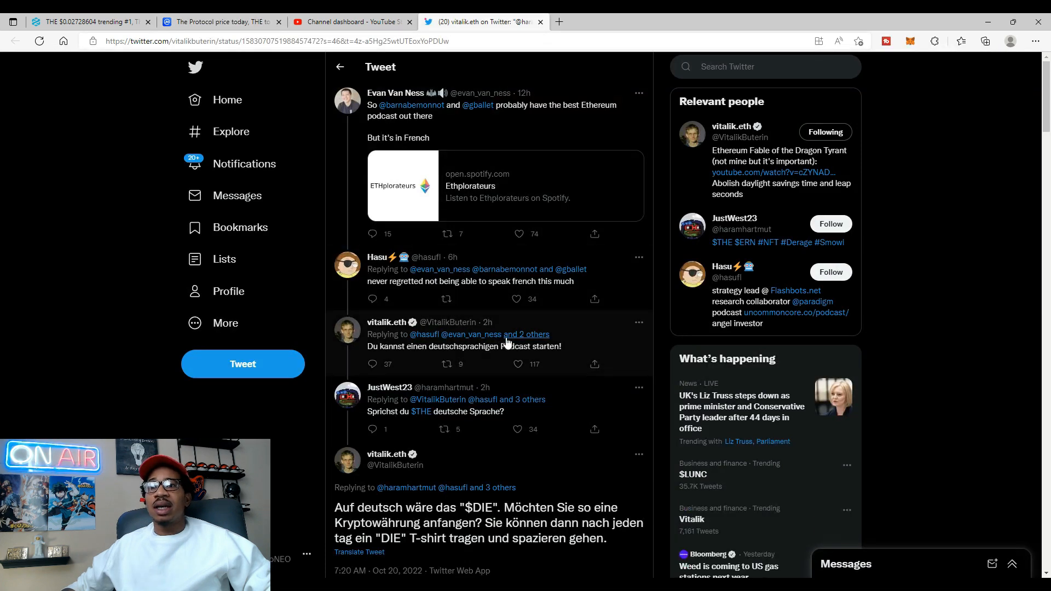
{"action": "scroll", "scroll_direction": "down", "scroll_amount": 3}
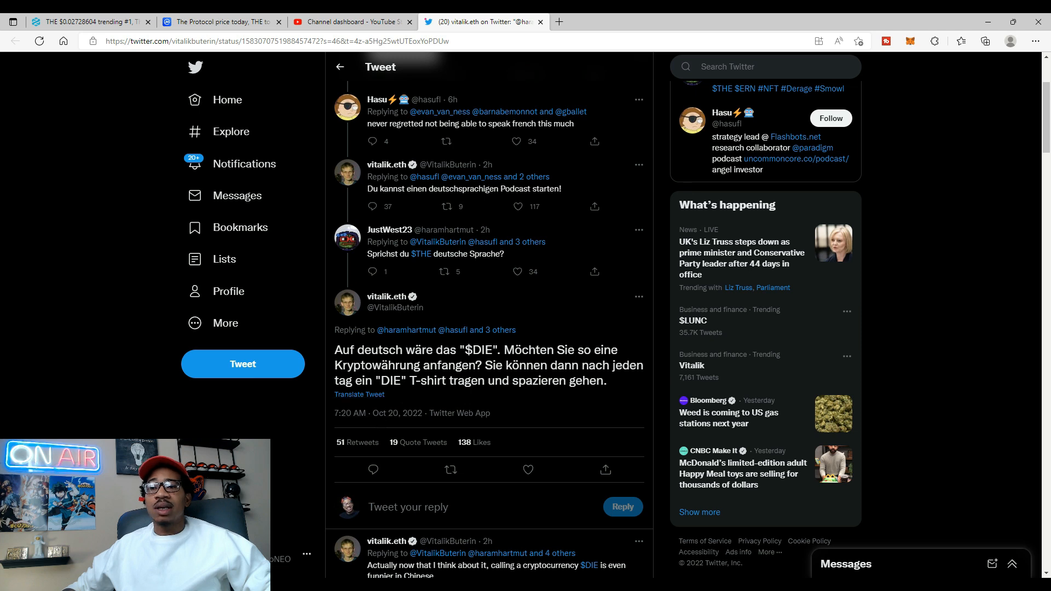
{"action": "scroll", "scroll_direction": "down", "scroll_amount": 3}
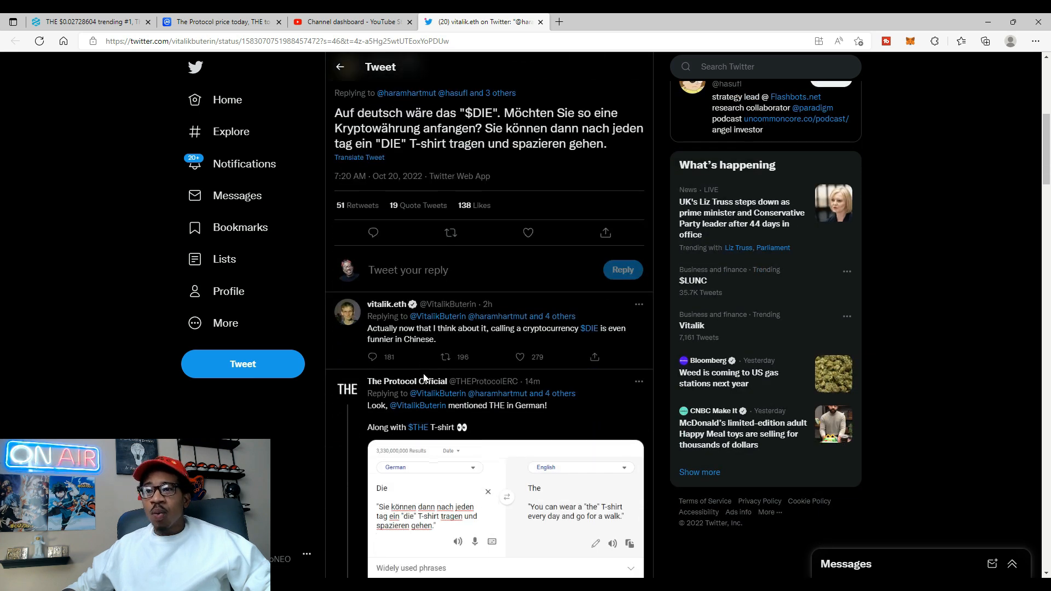
{"action": "scroll", "scroll_direction": "down", "scroll_amount": 3}
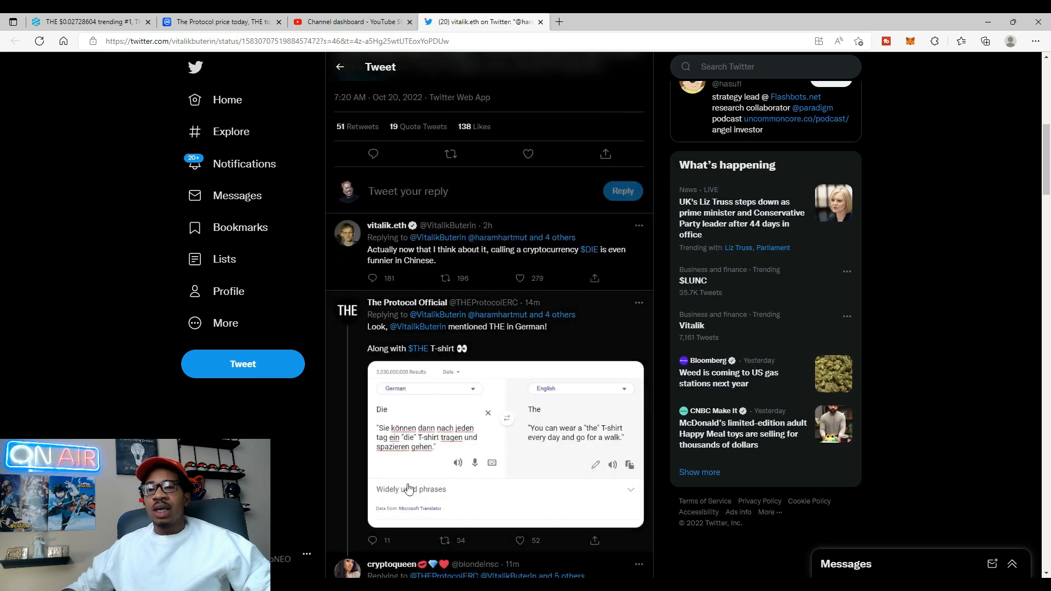
{"action": "mouse_move", "coordinate": [517, 449]}
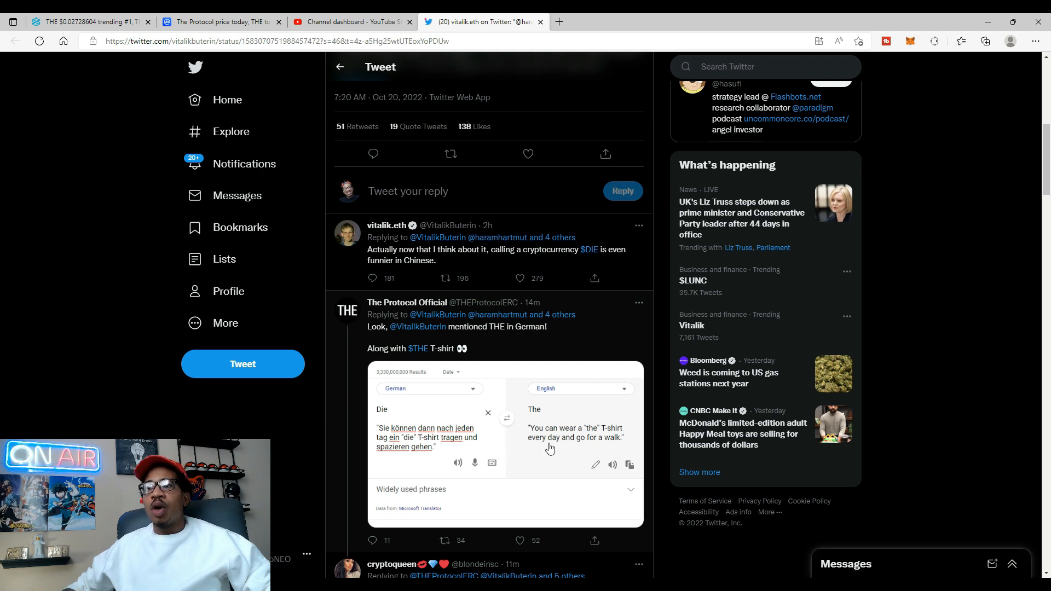
{"action": "mouse_move", "coordinate": [583, 449]}
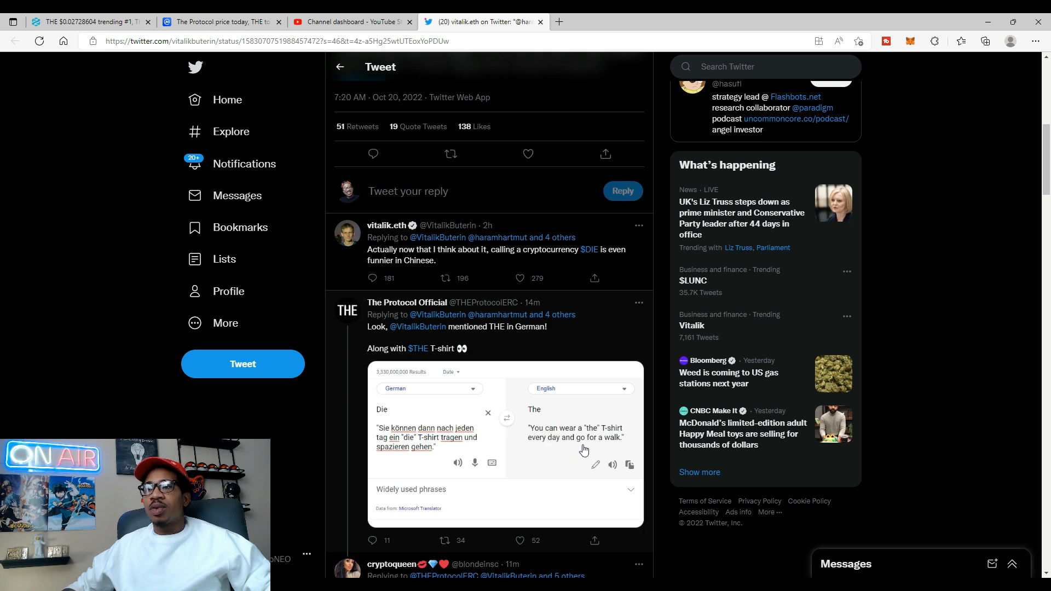
{"action": "scroll", "scroll_direction": "down", "scroll_amount": 3}
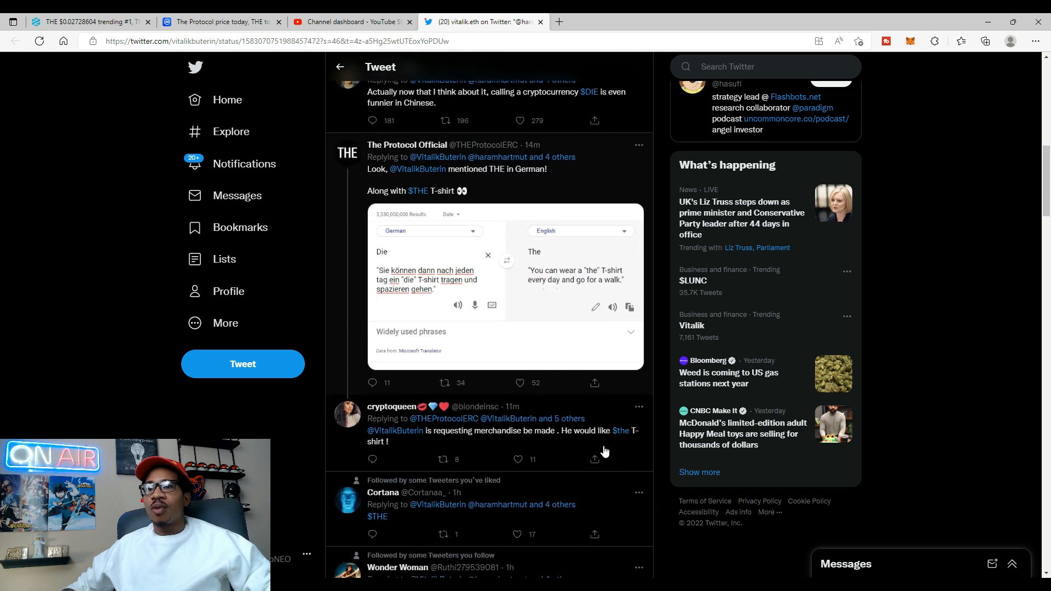
{"action": "scroll", "scroll_direction": "down", "scroll_amount": 3}
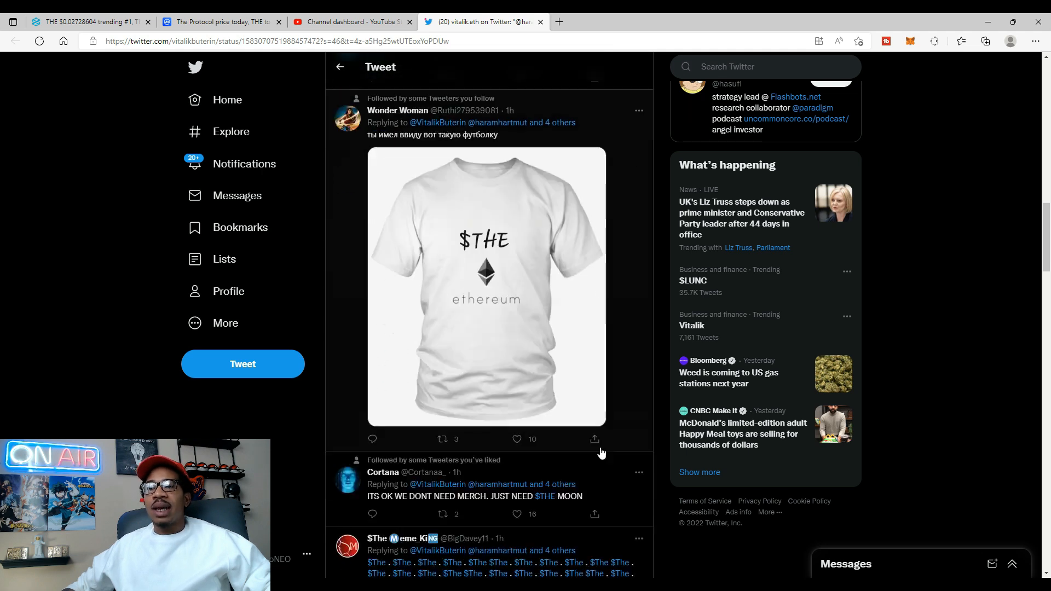
{"action": "scroll", "scroll_direction": "down", "scroll_amount": 3}
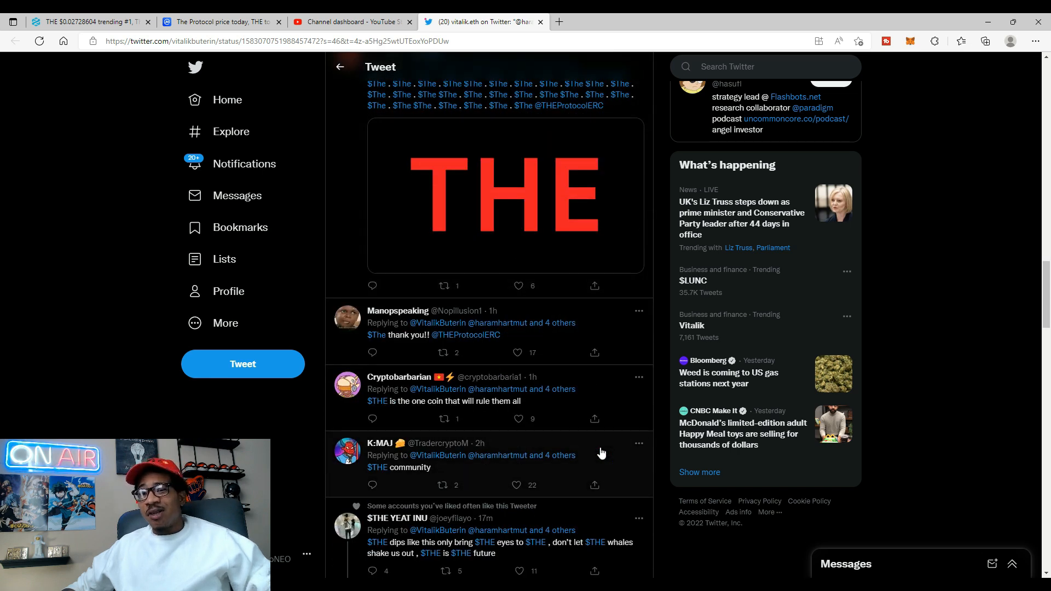
{"action": "scroll", "scroll_direction": "down", "scroll_amount": 3}
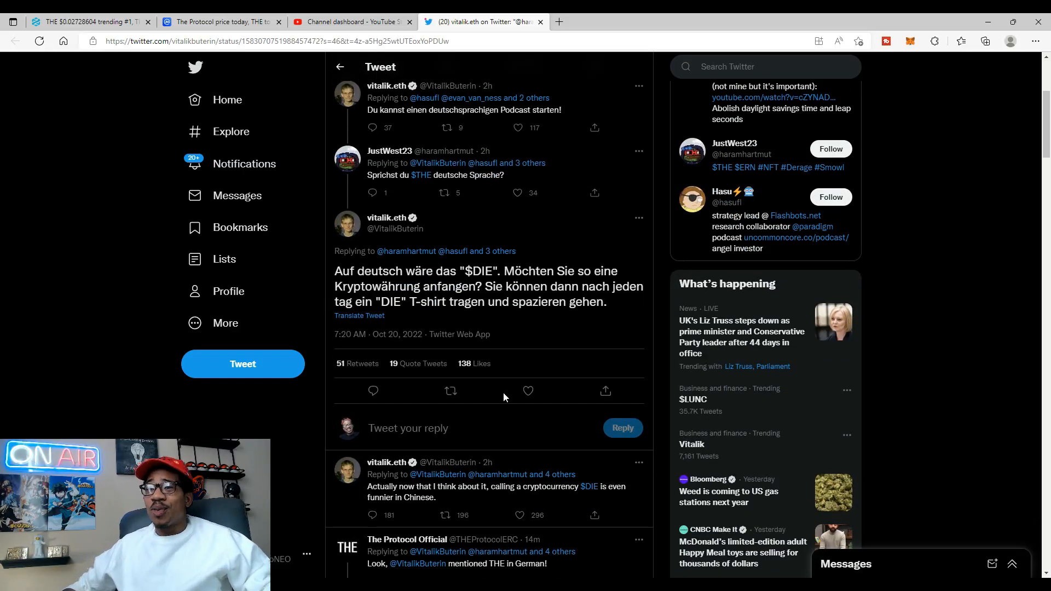
{"action": "mouse_move", "coordinate": [463, 519]}
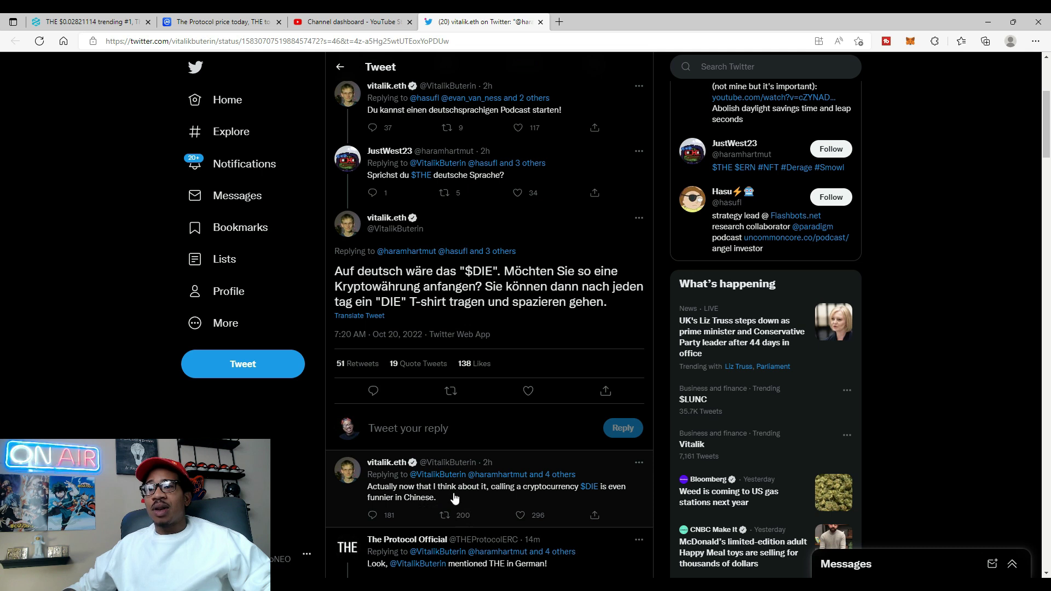
{"action": "mouse_move", "coordinate": [564, 493]}
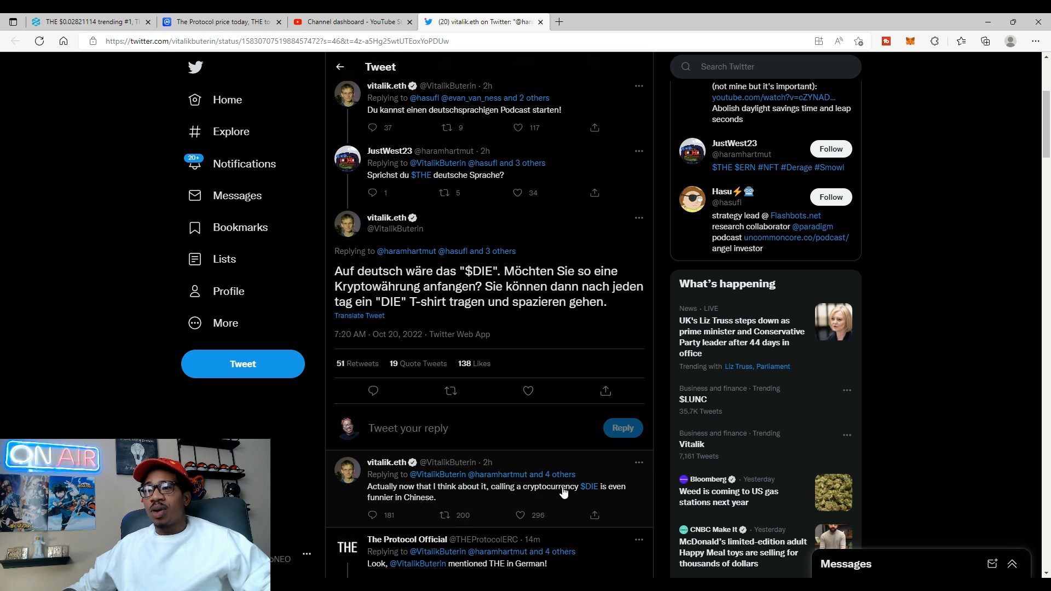
{"action": "mouse_move", "coordinate": [595, 515]}
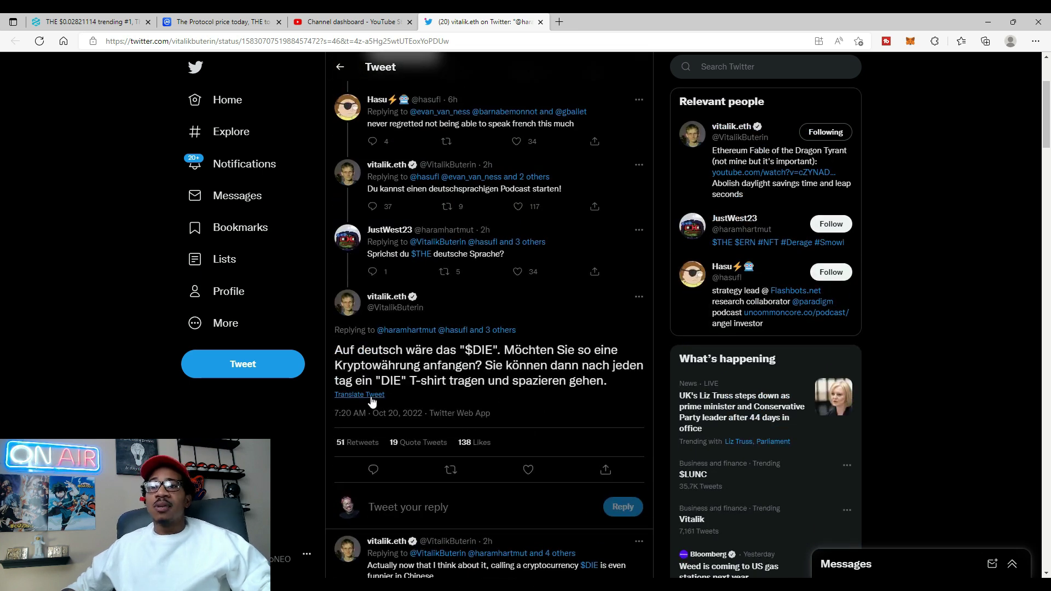
Step: Translate Vitalik's German $DIE tweet into English
{"action": "left_click", "coordinate": [359, 395]}
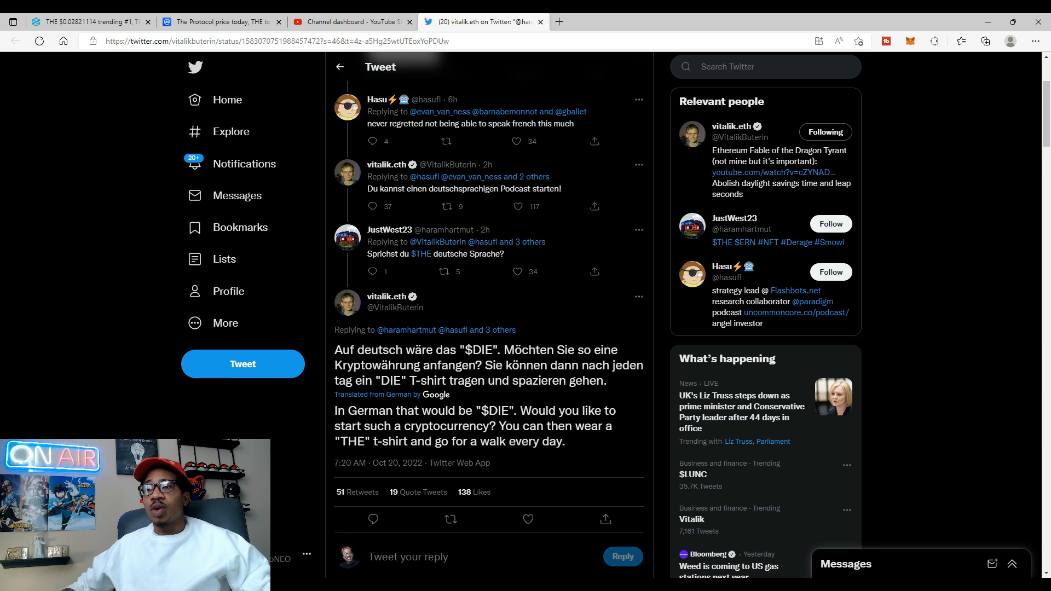
{"action": "mouse_move", "coordinate": [455, 473]}
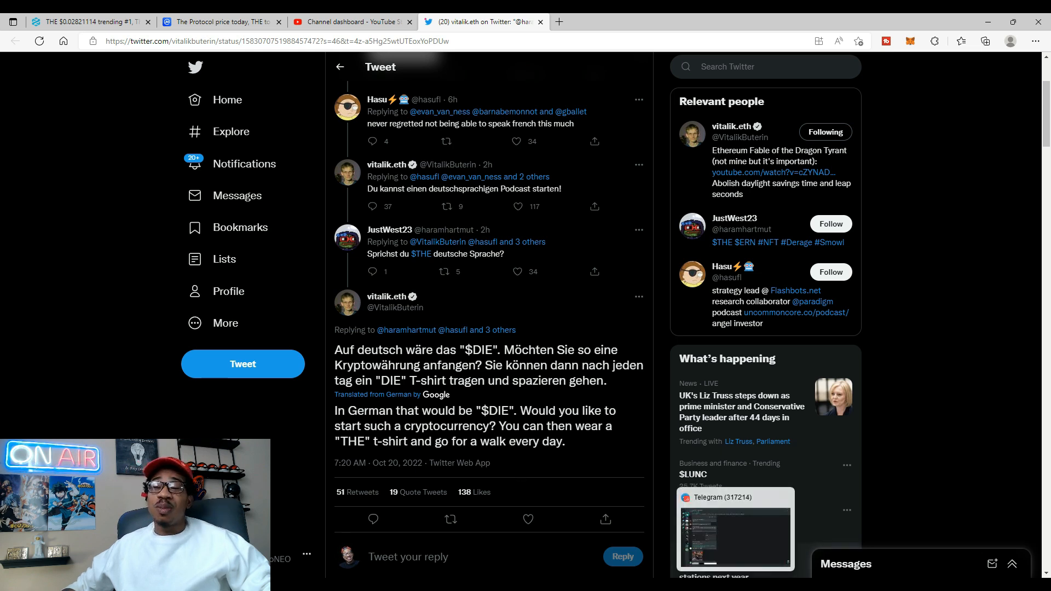
{"action": "left_click", "coordinate": [736, 534]}
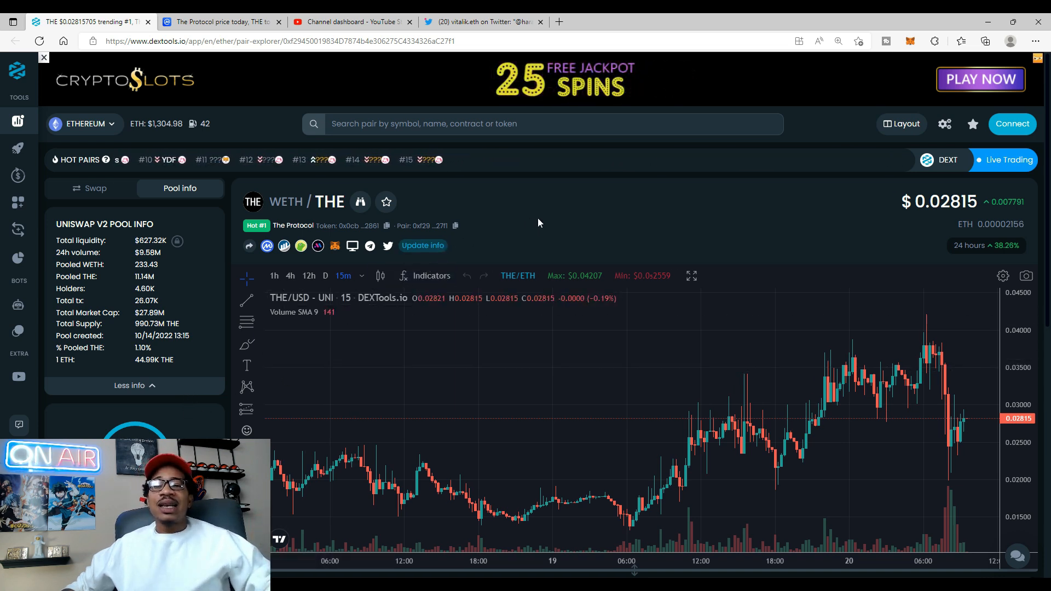
Step: Scroll the WETH/THE pair page down to DEXTscore, community trust and trade history
{"action": "scroll", "scroll_direction": "down", "scroll_amount": 3}
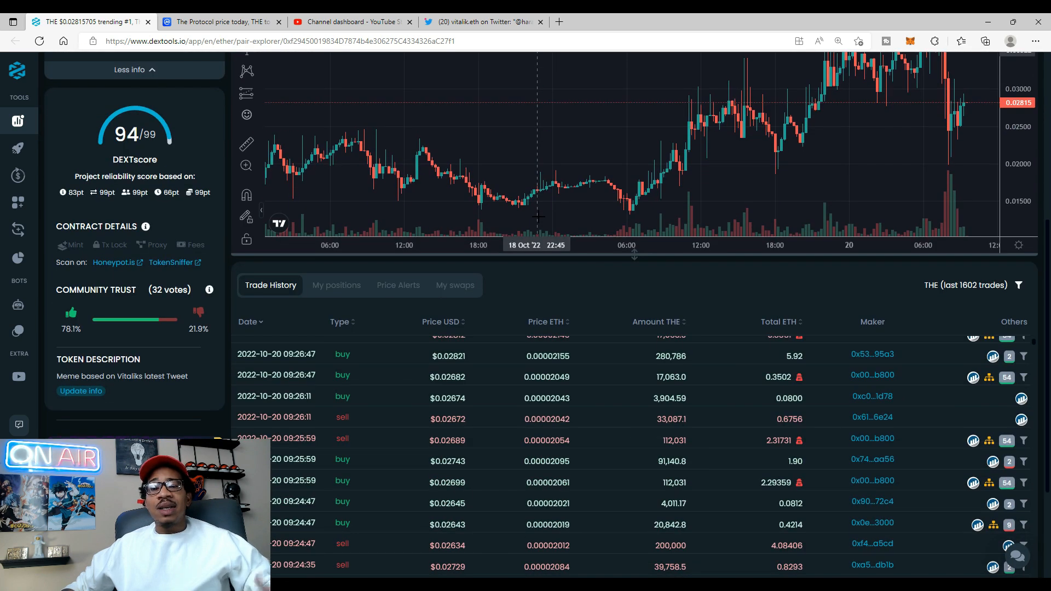